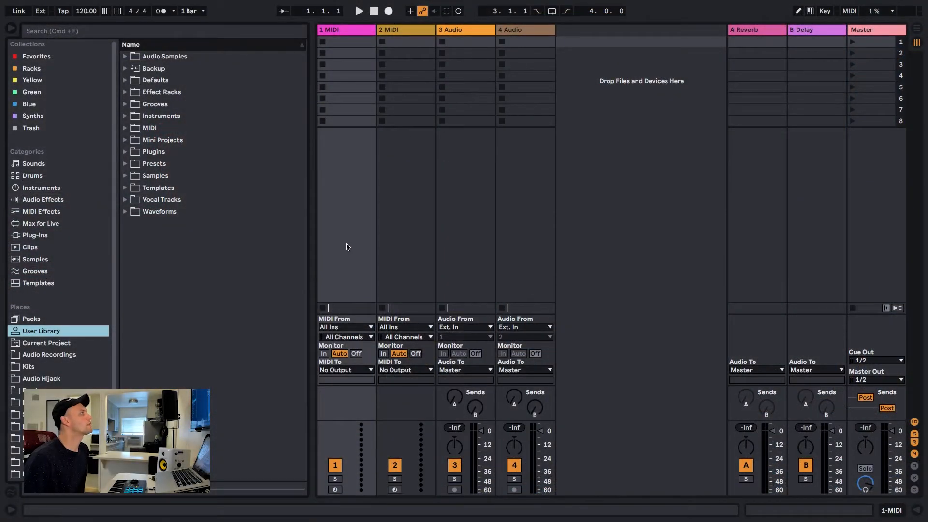
{"action": "mouse_move", "coordinate": [286, 251]}
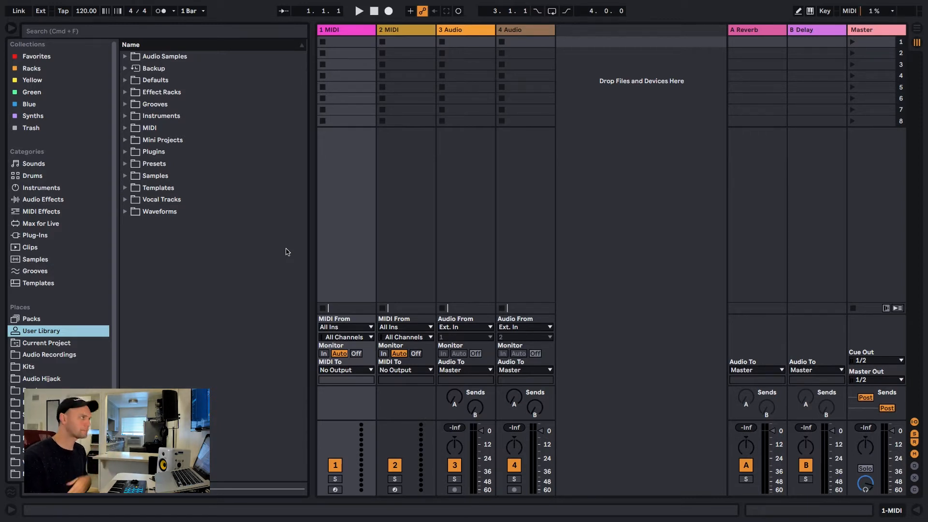
{"action": "mouse_move", "coordinate": [235, 260]}
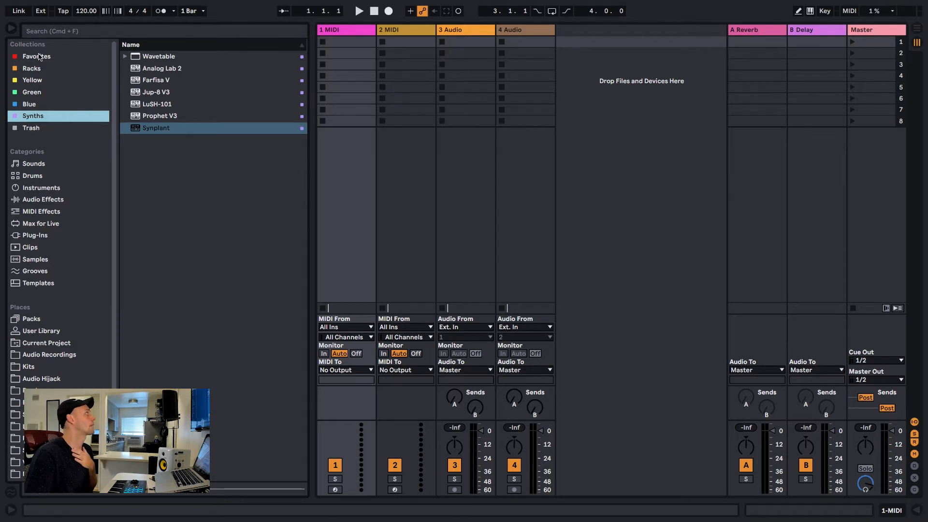
Step: Show the Favorites collection, glance at Green, and return to Favorites
{"action": "left_click", "coordinate": [36, 56]}
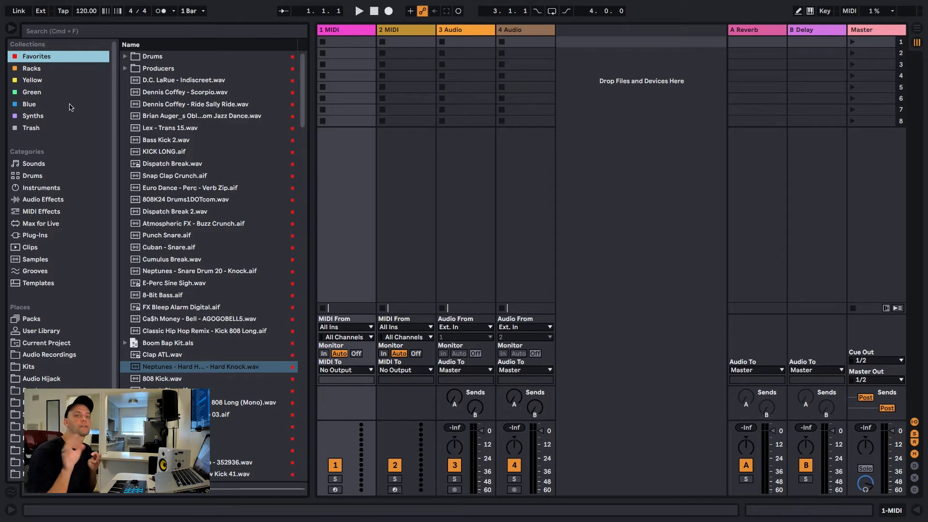
{"action": "mouse_move", "coordinate": [102, 167]}
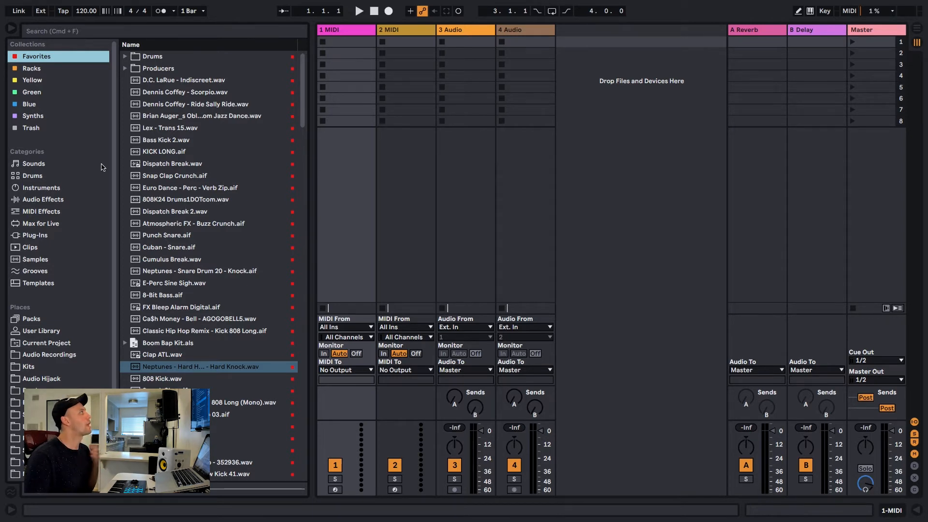
{"action": "left_click", "coordinate": [31, 92]}
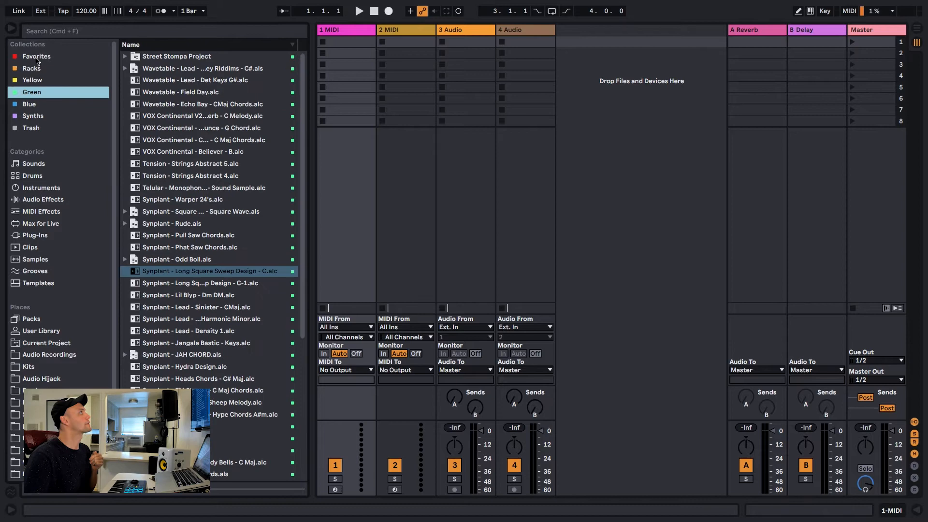
{"action": "left_click", "coordinate": [36, 56]}
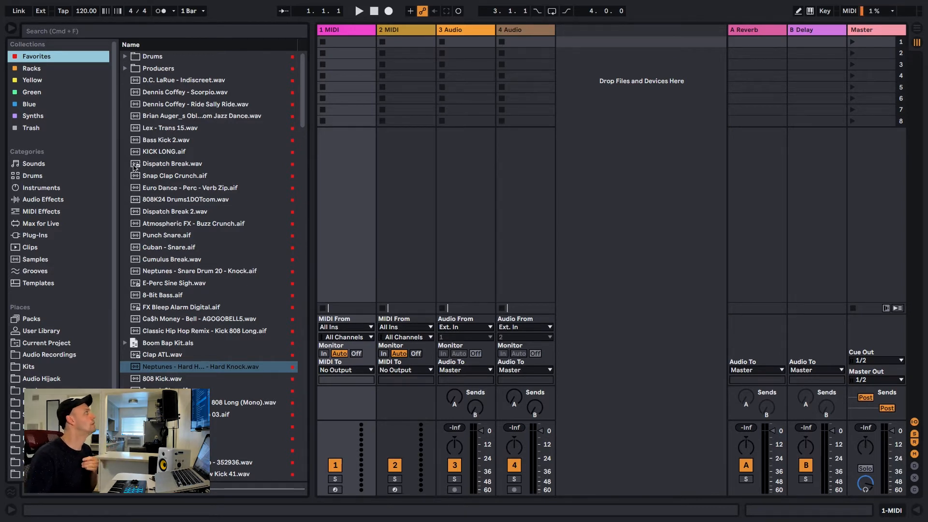
{"action": "mouse_move", "coordinate": [330, 248]}
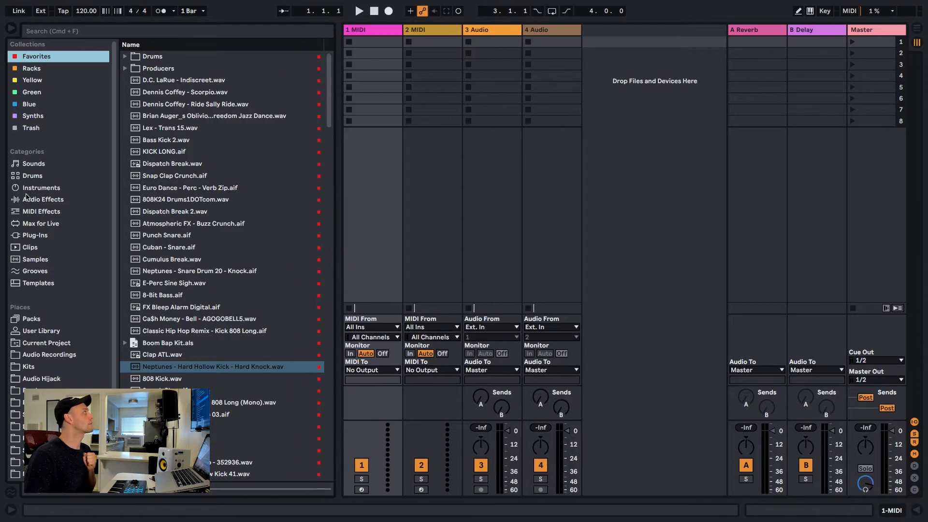
Step: Browse the User Library to Audio Samples › Drums › Kits › Hip Hop Kit and select Delay FX.wav
{"action": "left_click", "coordinate": [41, 331]}
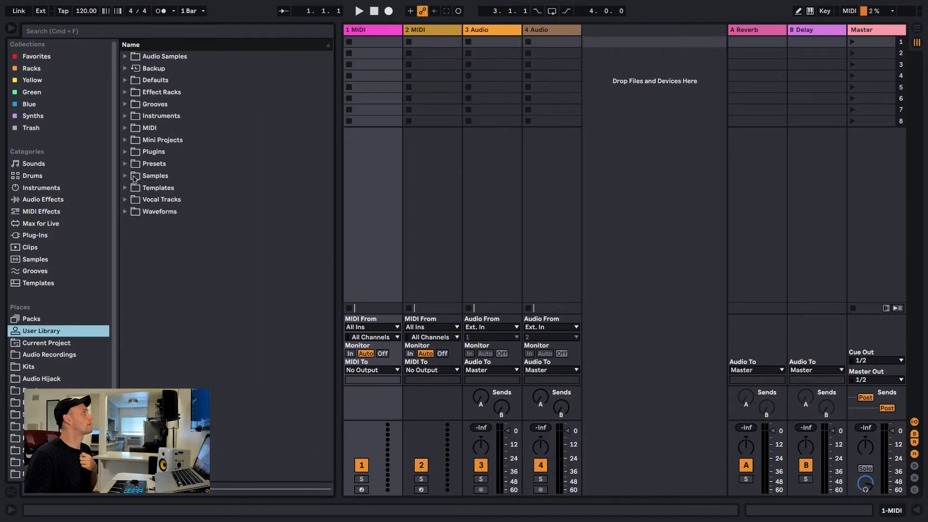
{"action": "left_click", "coordinate": [124, 56]}
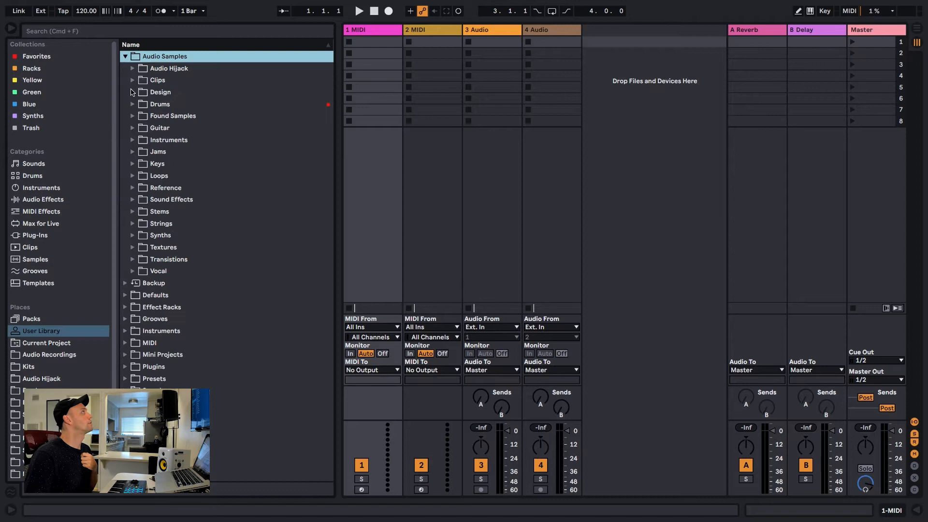
{"action": "left_click", "coordinate": [132, 103]}
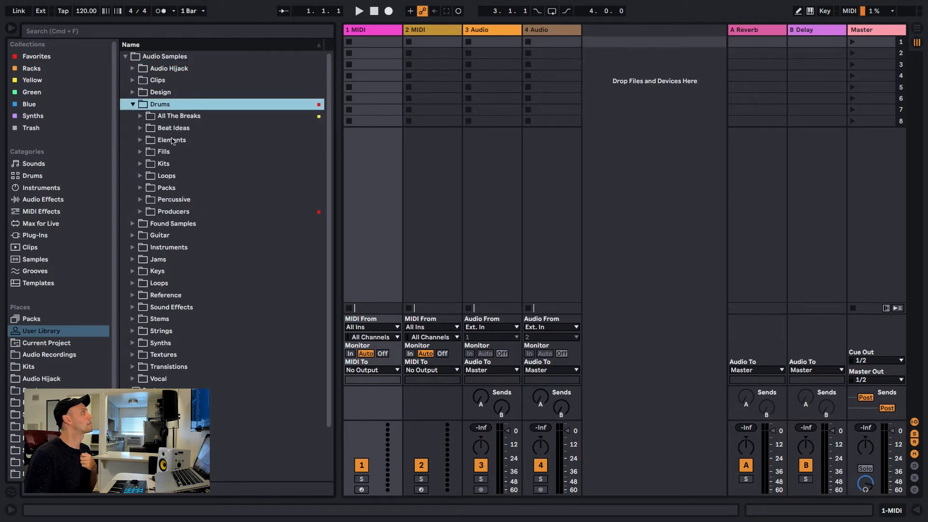
{"action": "left_click", "coordinate": [141, 163]}
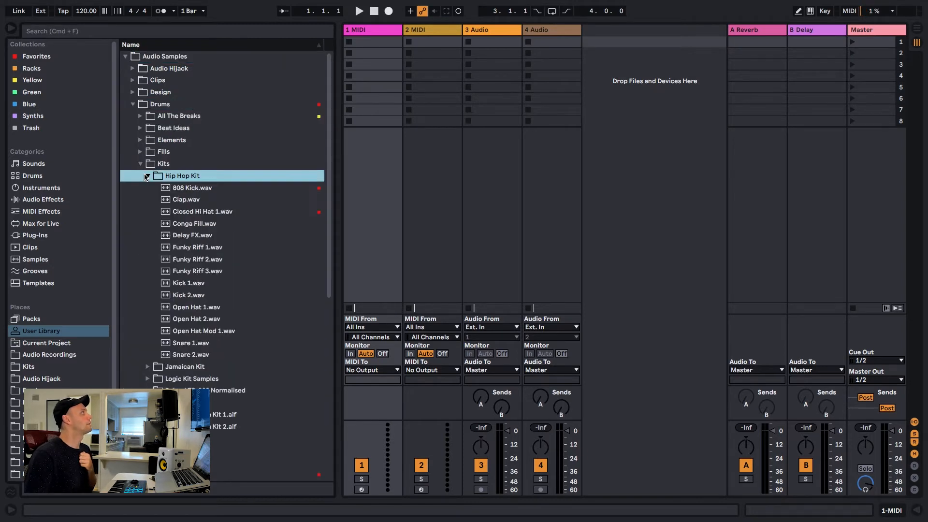
{"action": "left_click", "coordinate": [196, 246]}
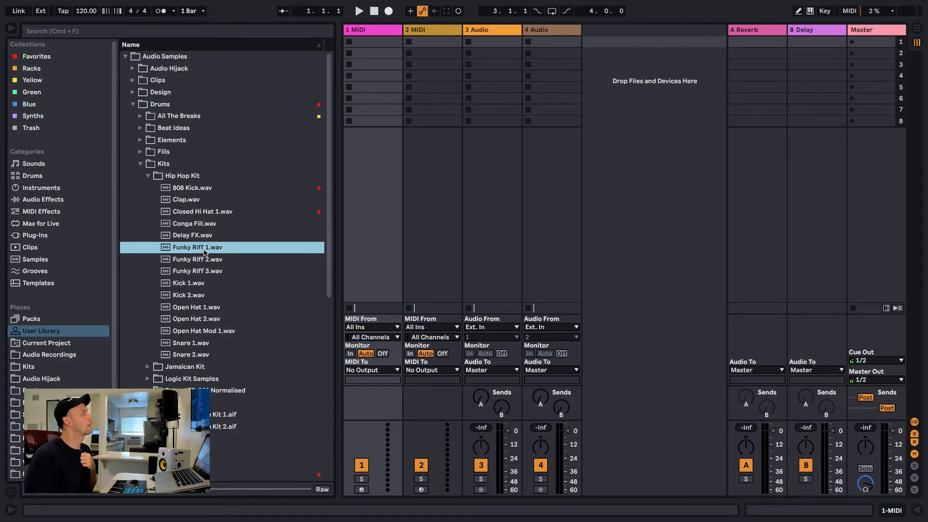
{"action": "left_click", "coordinate": [191, 235]}
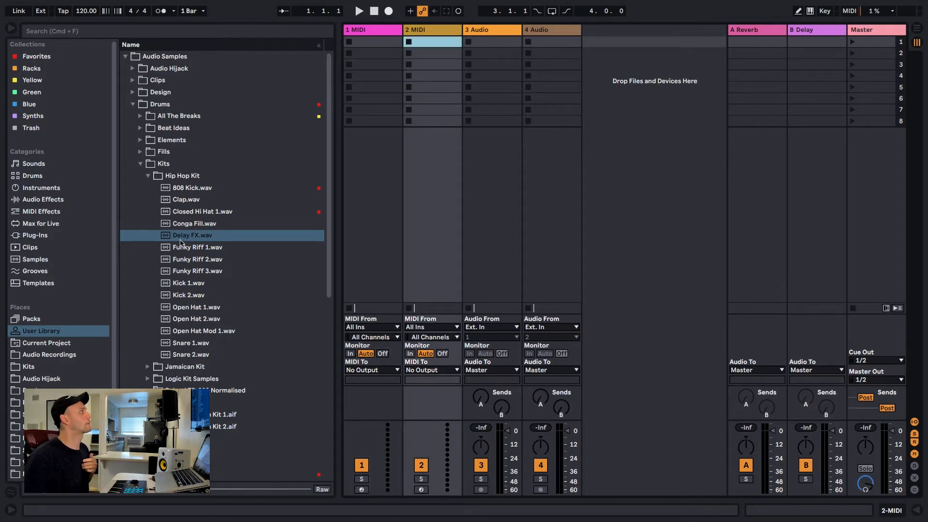
Step: Give Delay FX.wav the red Favorites colour tag from its context menu
{"action": "left_click", "coordinate": [197, 246]}
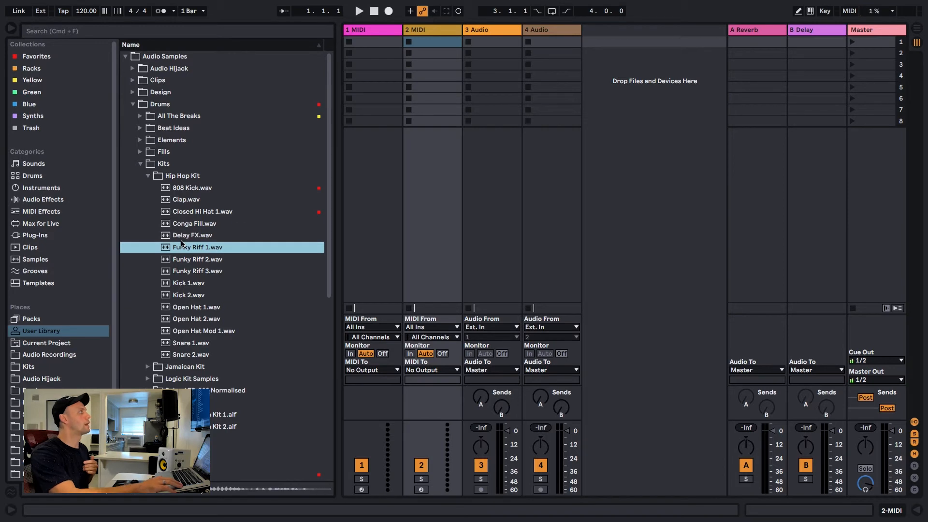
{"action": "left_click", "coordinate": [192, 235]}
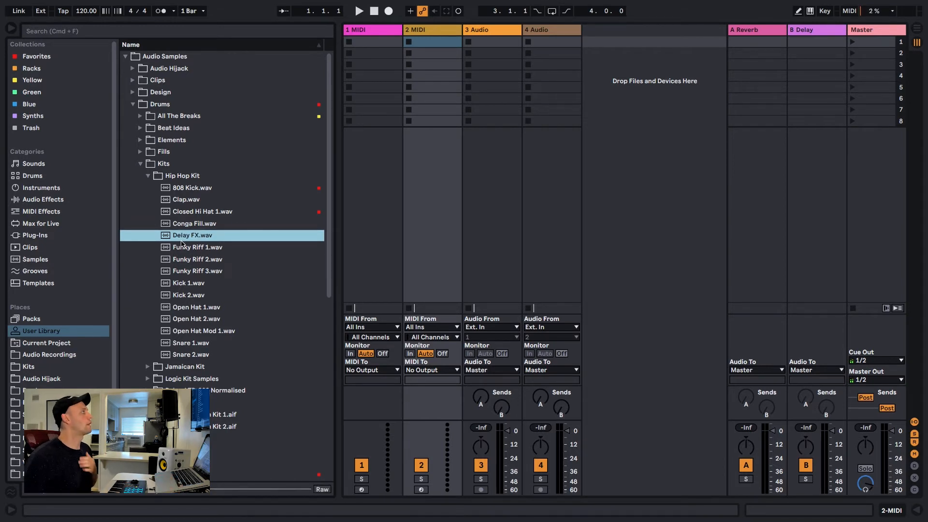
{"action": "right_click", "coordinate": [193, 235]}
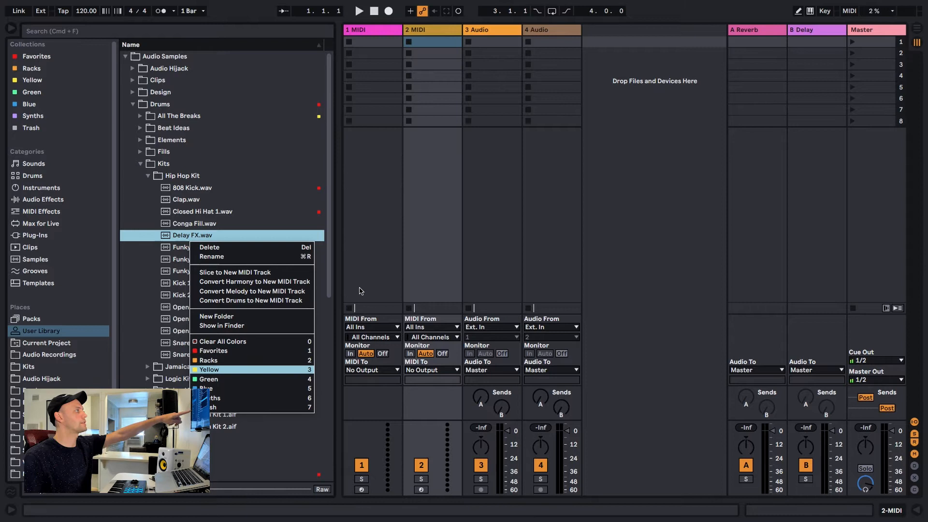
{"action": "left_click", "coordinate": [197, 271]}
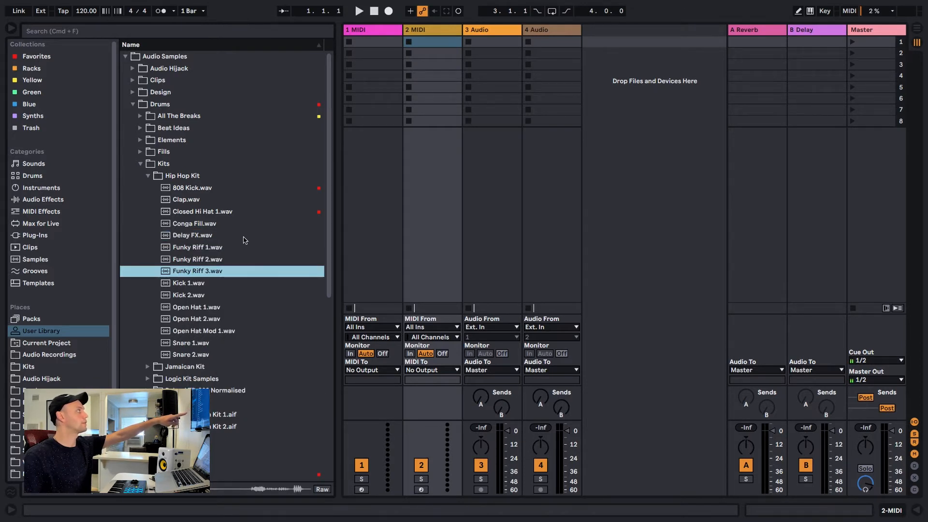
{"action": "left_click", "coordinate": [191, 235]}
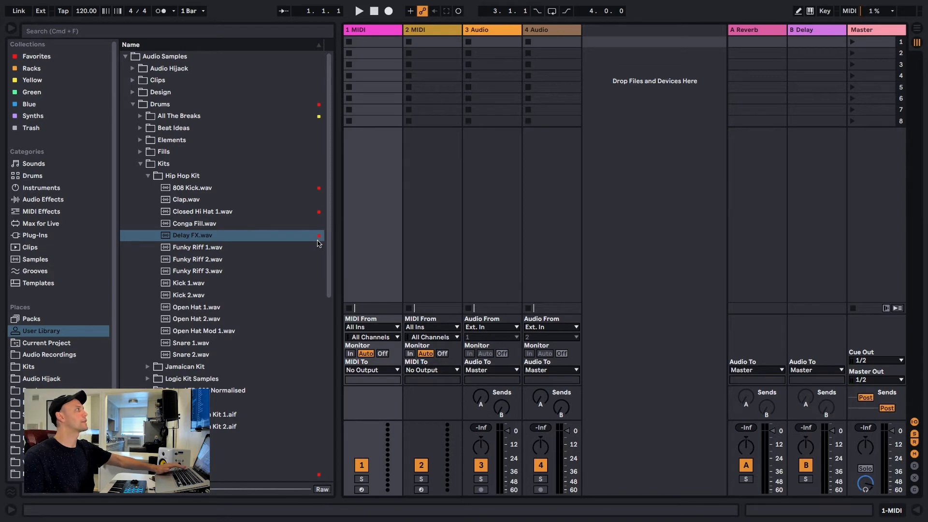
{"action": "mouse_move", "coordinate": [255, 242]}
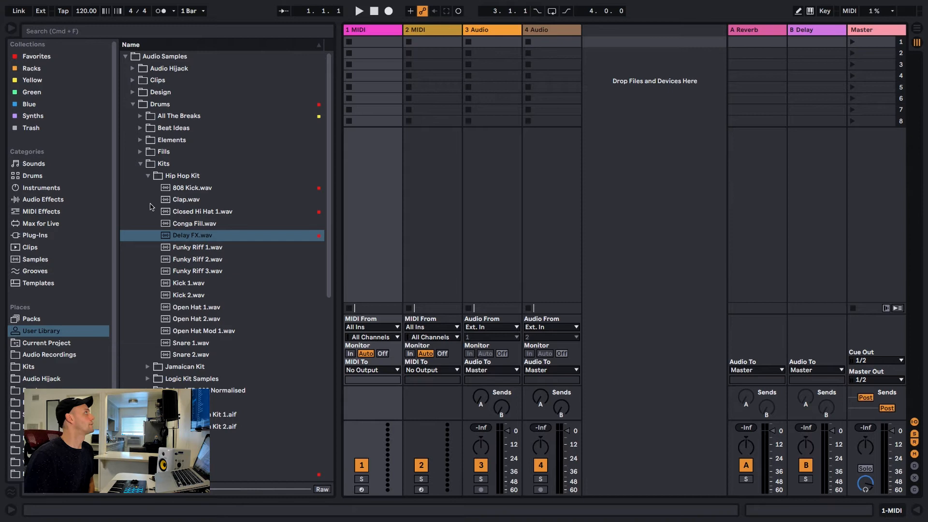
Step: Collapse Kits, then browse the Favorites, Racks and Yellow collections
{"action": "left_click", "coordinate": [140, 163]}
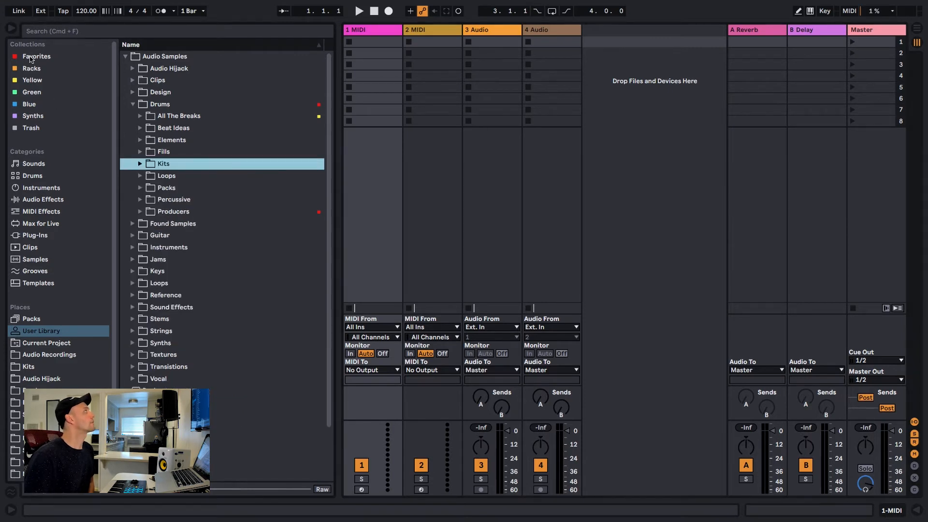
{"action": "left_click", "coordinate": [36, 56]}
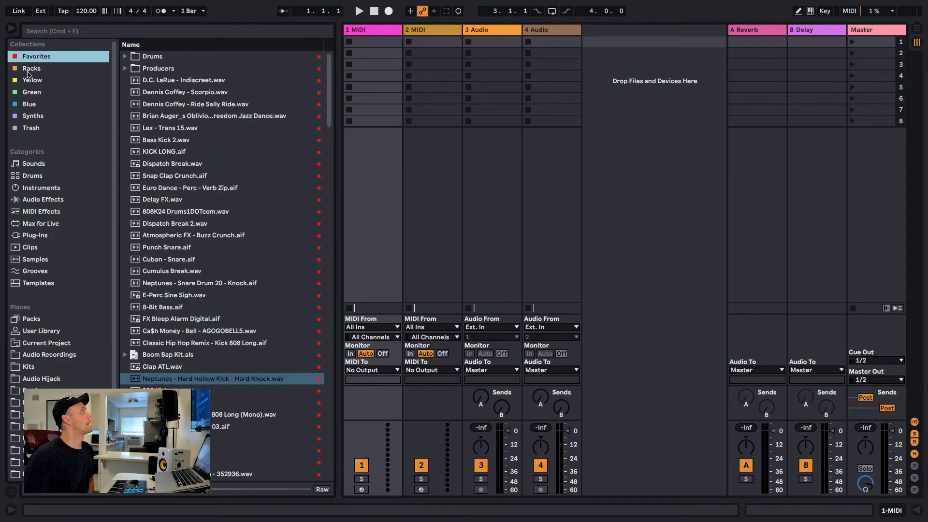
{"action": "left_click", "coordinate": [31, 68]}
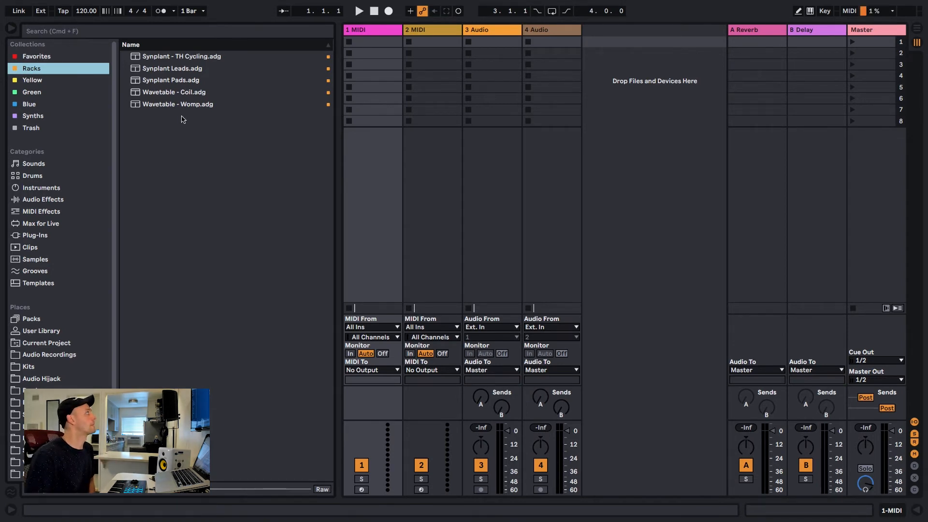
{"action": "left_click", "coordinate": [32, 81]}
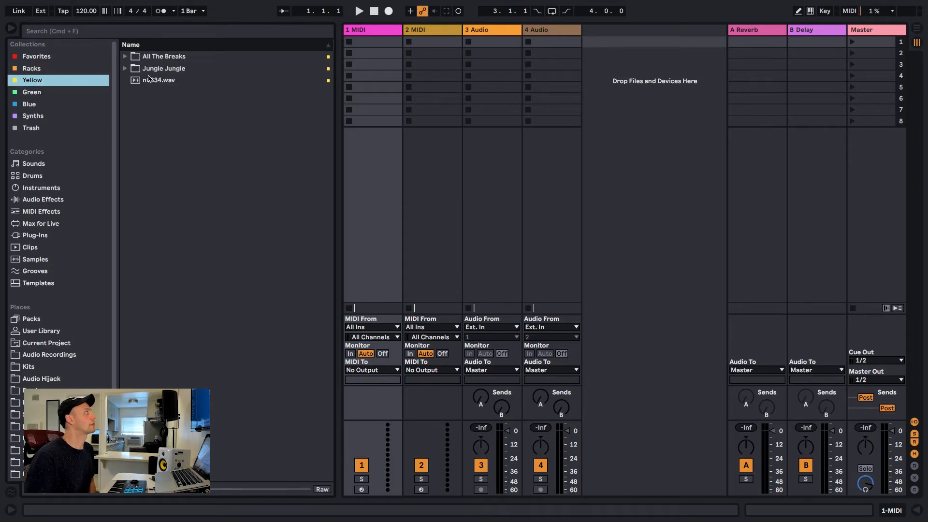
Step: Browse the Green, Blue and Synths collections, ending on Trash
{"action": "left_click", "coordinate": [31, 92]}
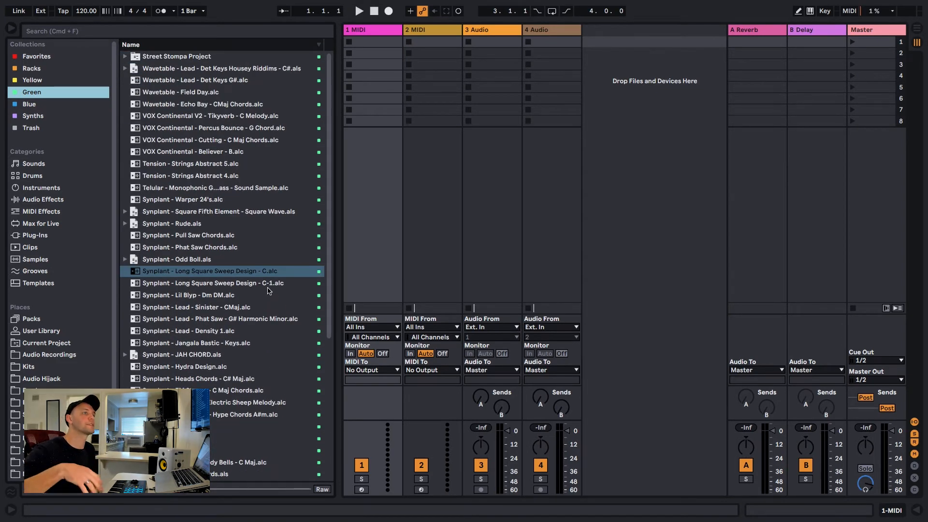
{"action": "mouse_move", "coordinate": [242, 315]}
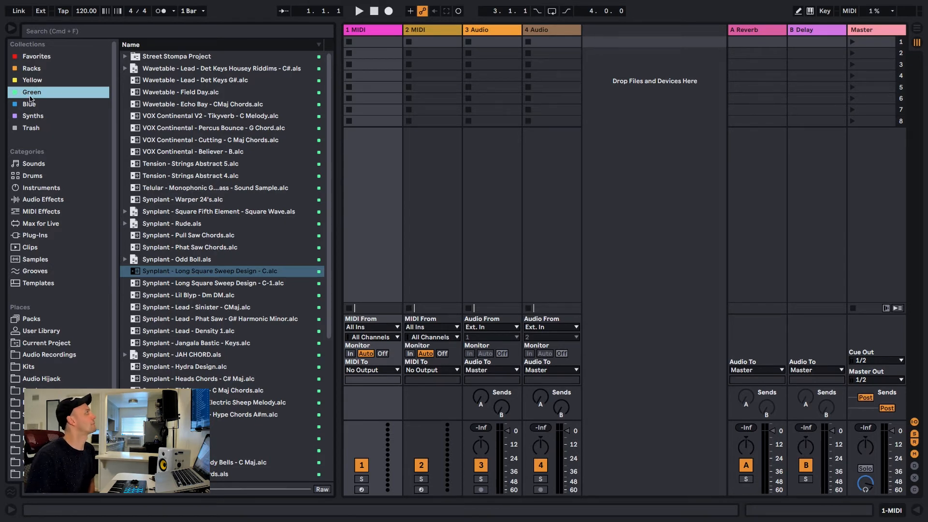
{"action": "left_click", "coordinate": [28, 103]}
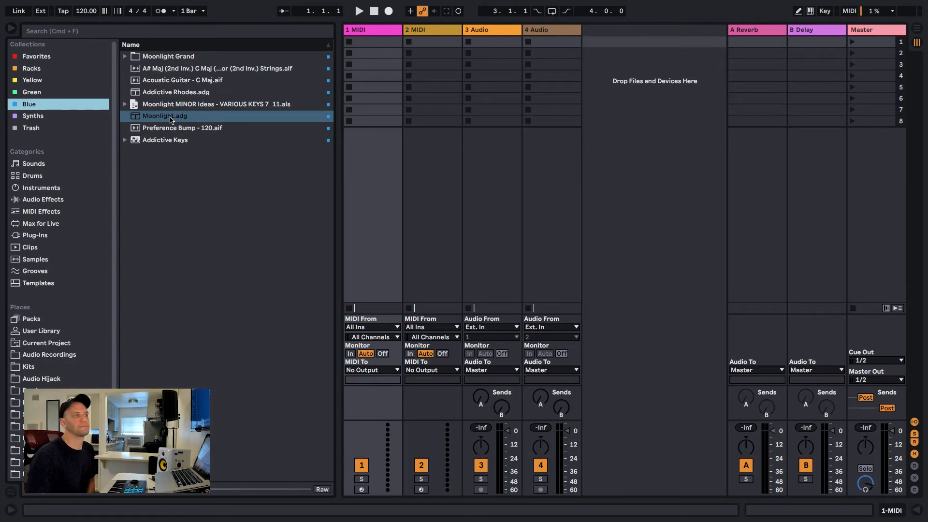
{"action": "left_click", "coordinate": [32, 115]}
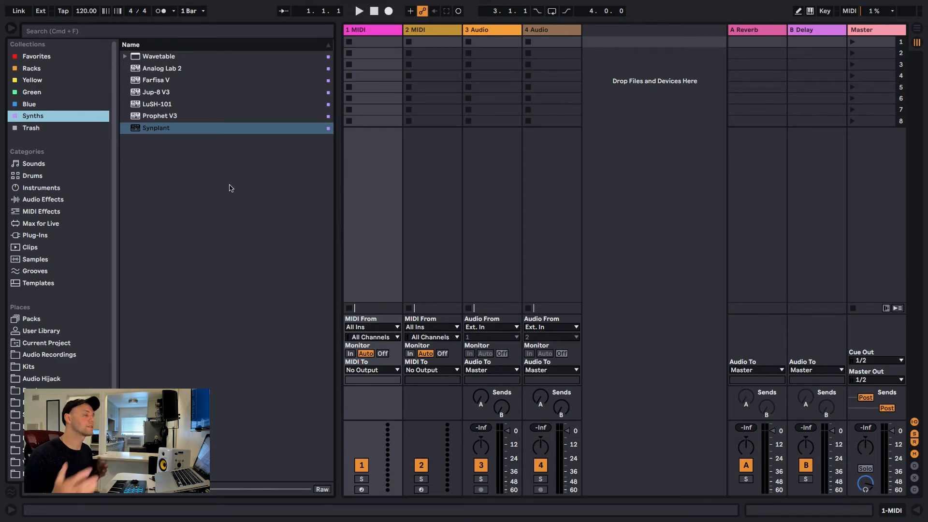
{"action": "mouse_move", "coordinate": [217, 124]}
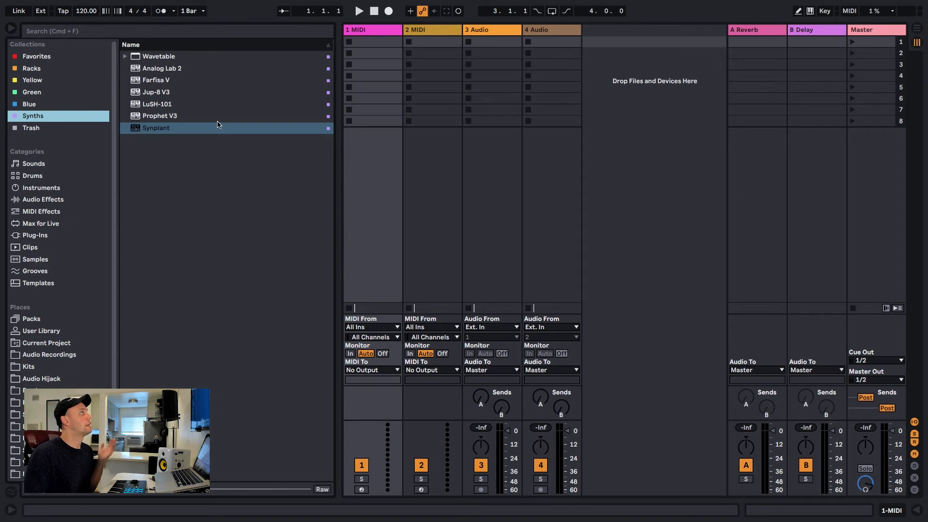
{"action": "left_click", "coordinate": [31, 127]}
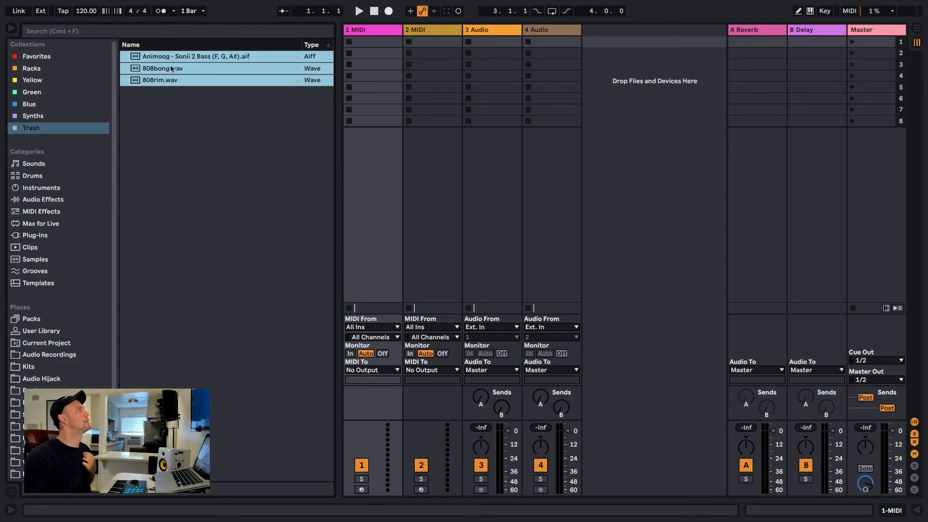
Step: View the colour-tag menu for the Trash files, dismiss it, and return to Favorites
{"action": "right_click", "coordinate": [159, 80]}
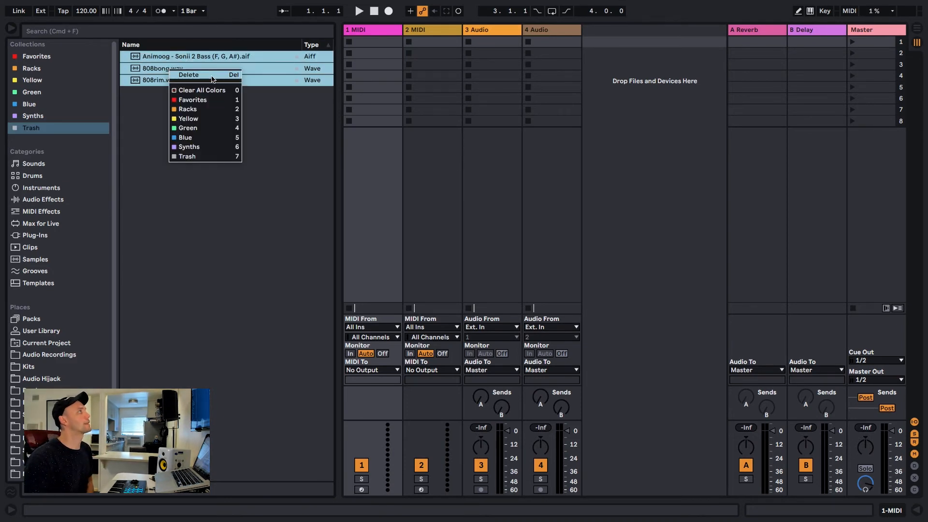
{"action": "left_click", "coordinate": [295, 131]}
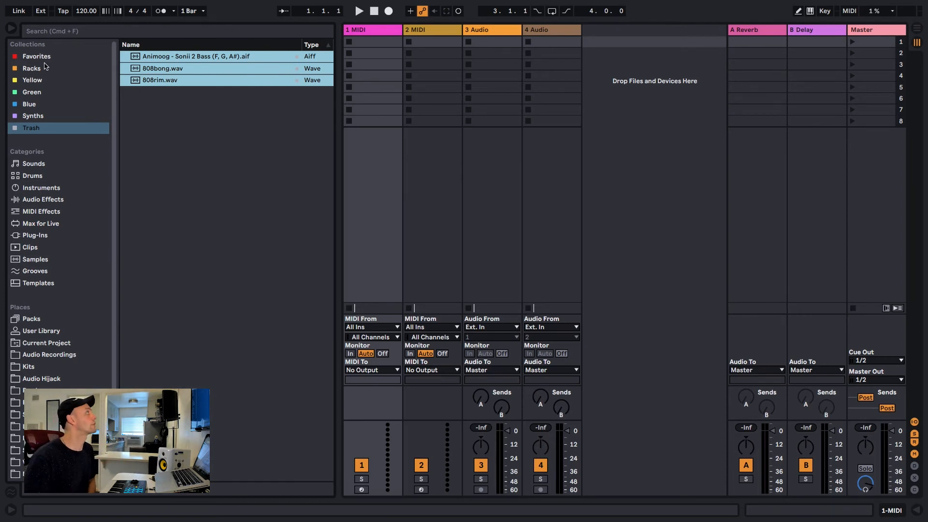
{"action": "left_click", "coordinate": [36, 56]}
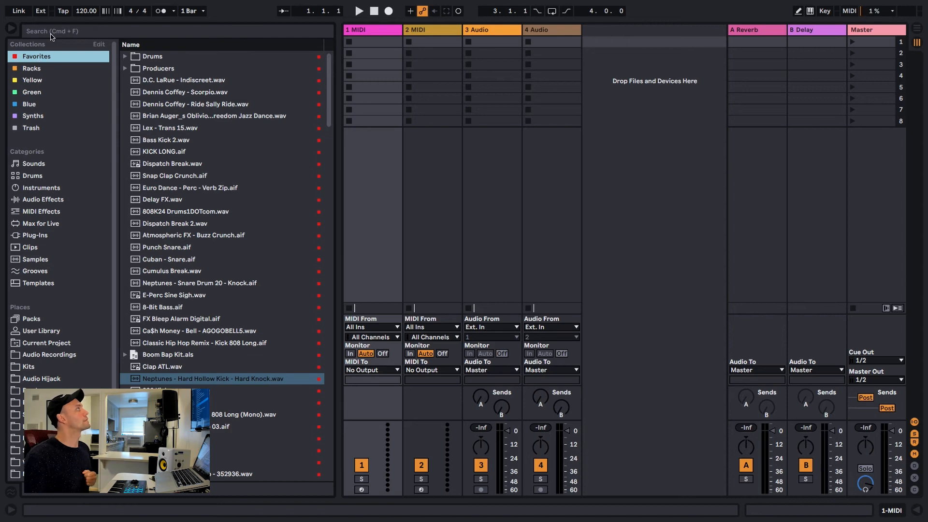
{"action": "type", "text": "kick"}
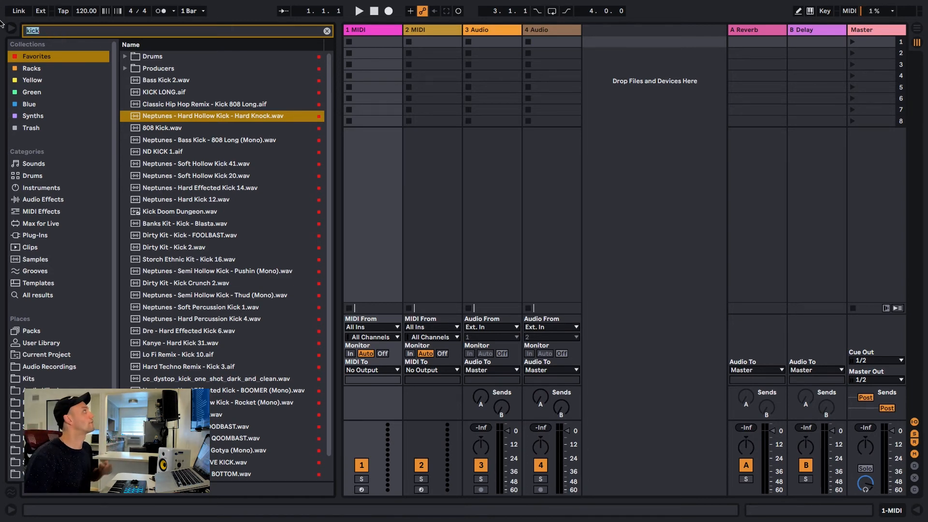
{"action": "type", "text": "snares"}
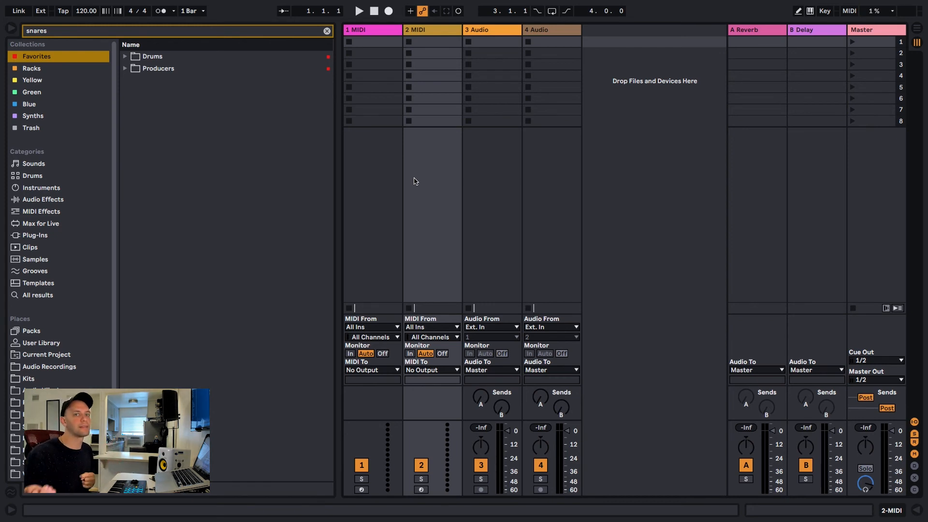
{"action": "mouse_move", "coordinate": [131, 121]}
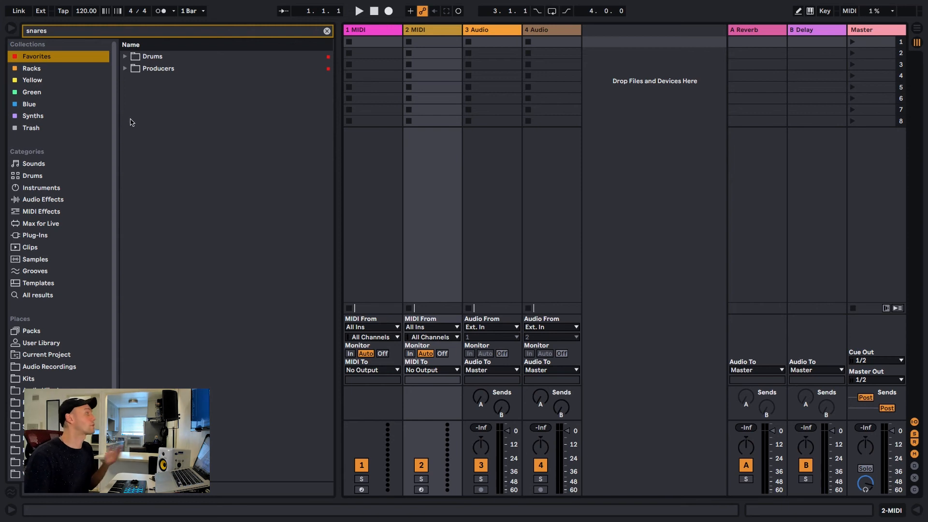
{"action": "left_click", "coordinate": [326, 30]}
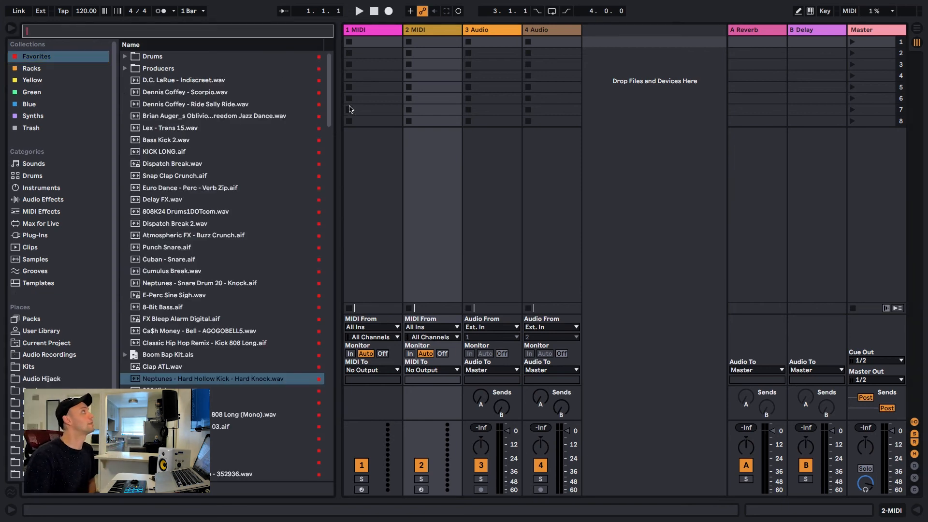